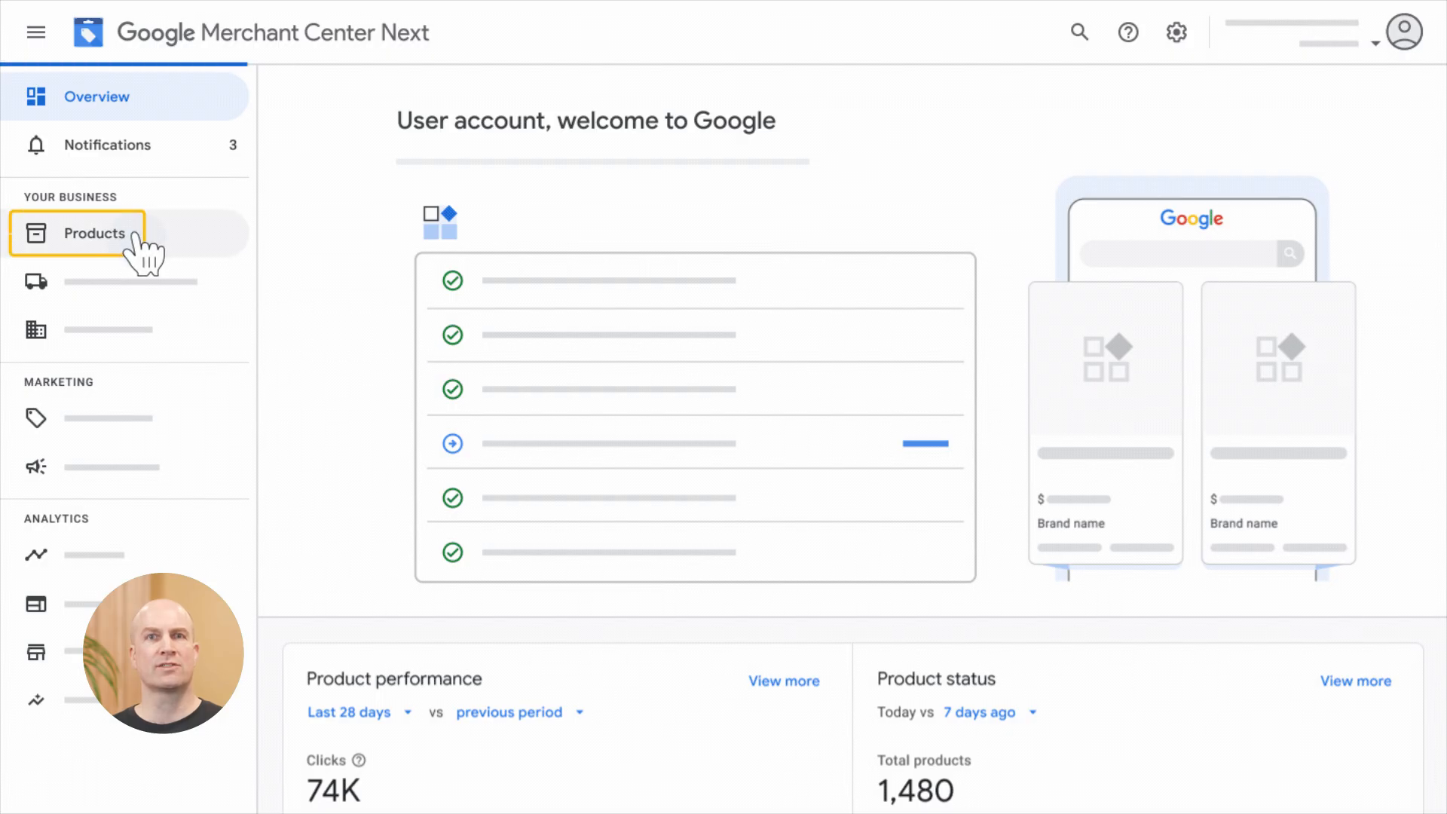
- Open the Products page to see all products with status, price and availability
left_click(94, 233)
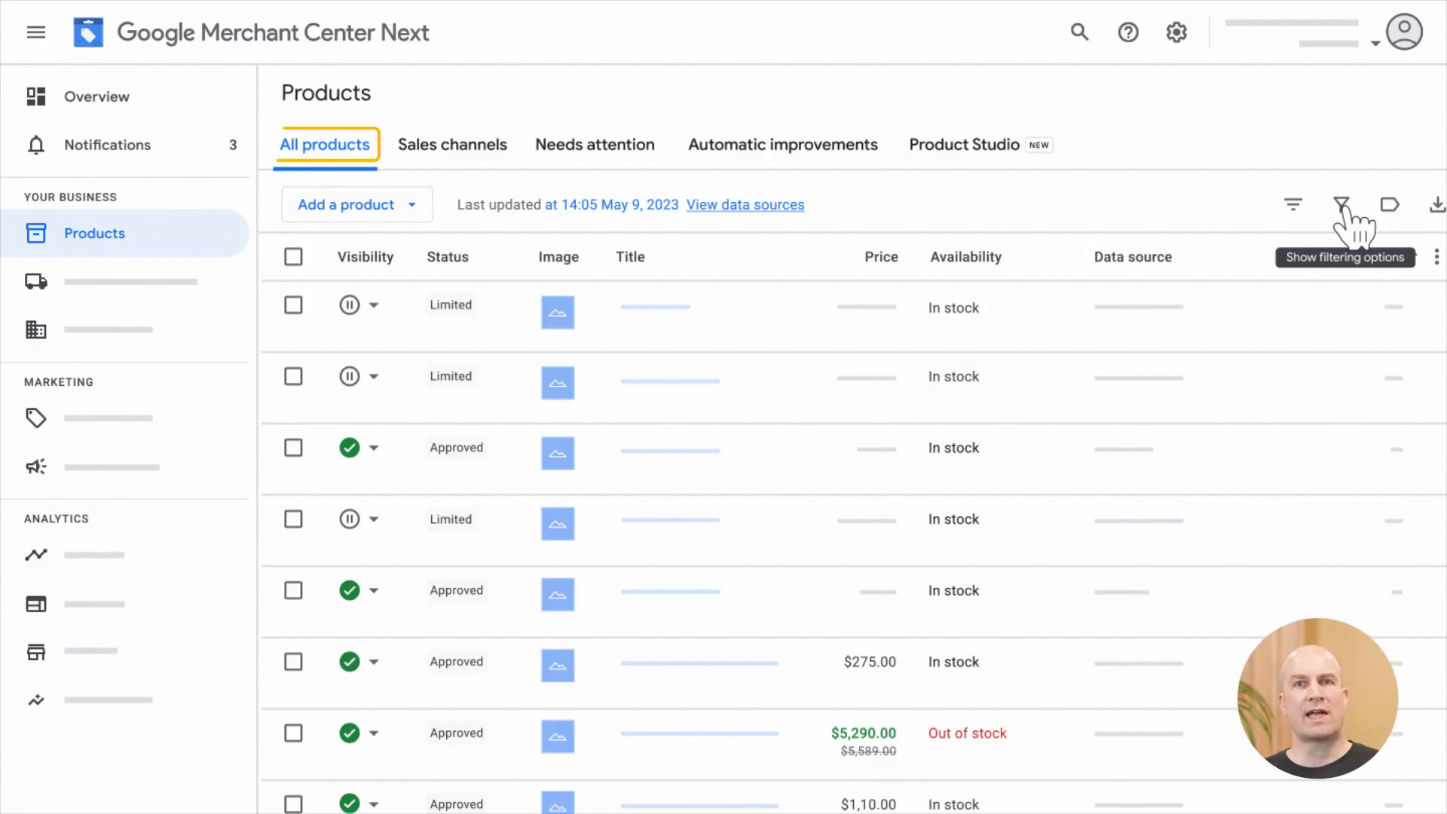
- Show the product filtering options and scroll through the Add filter attribute list
left_click(1341, 205)
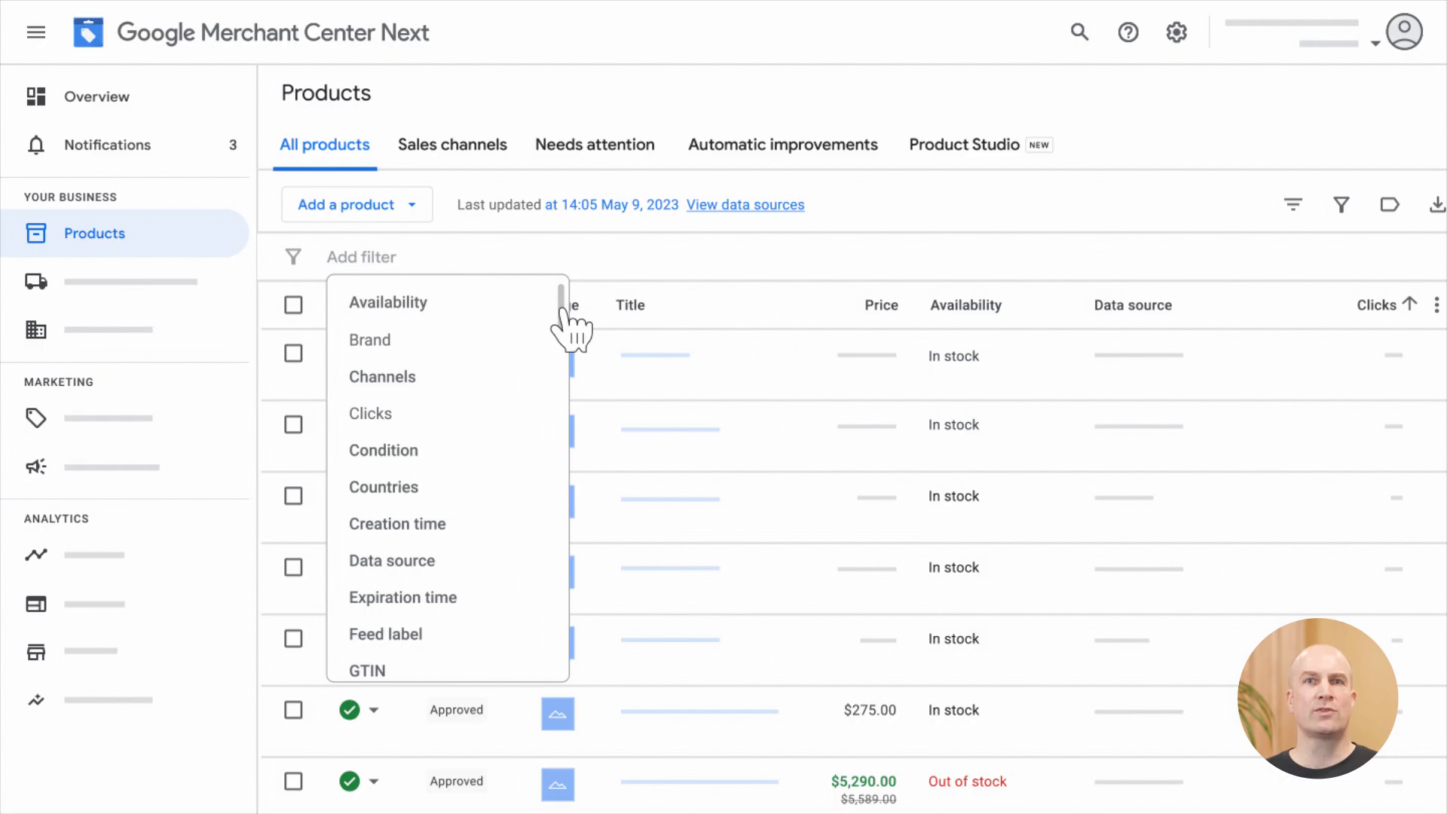
scroll("down", 3)
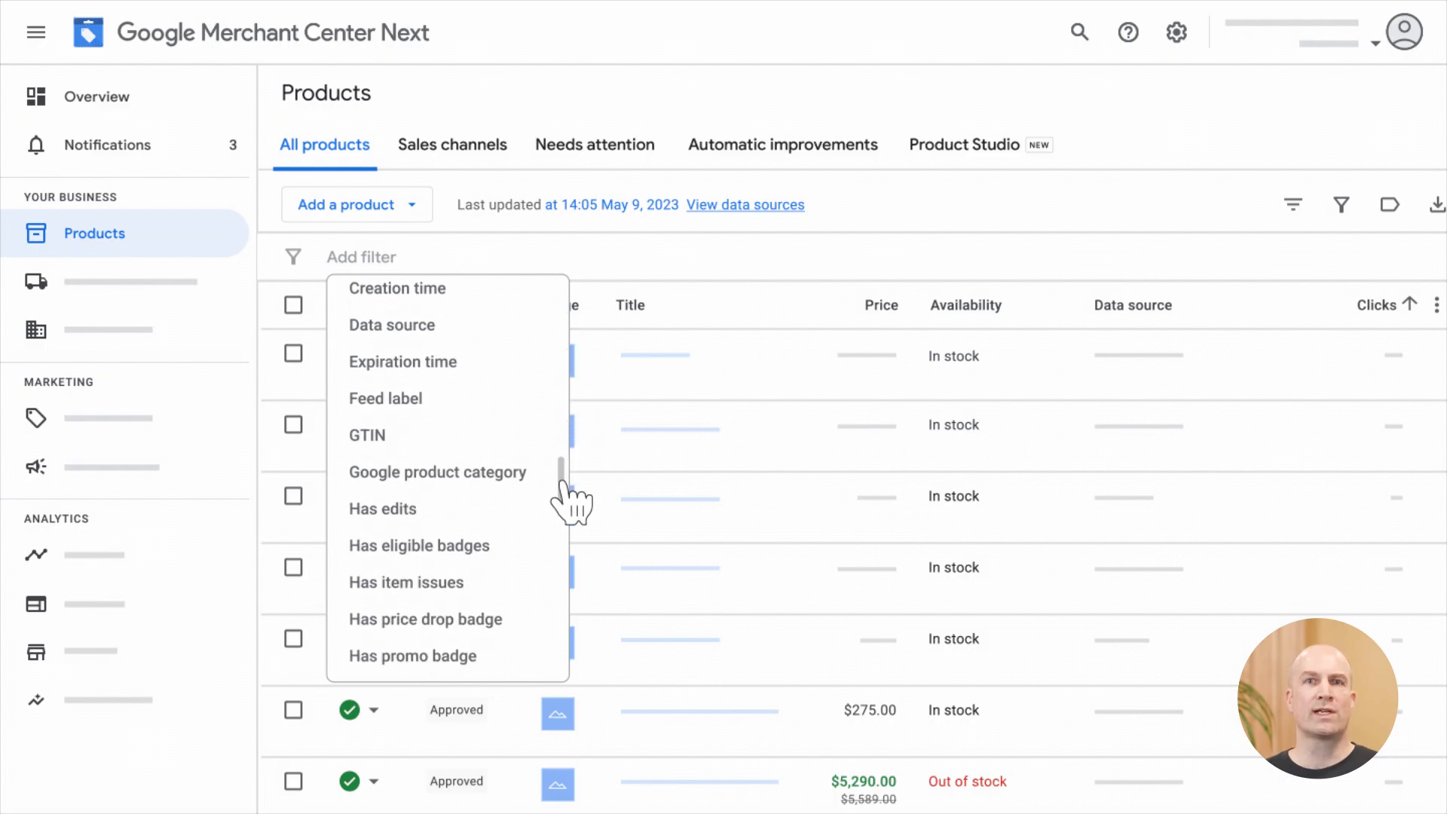
scroll("down", 3)
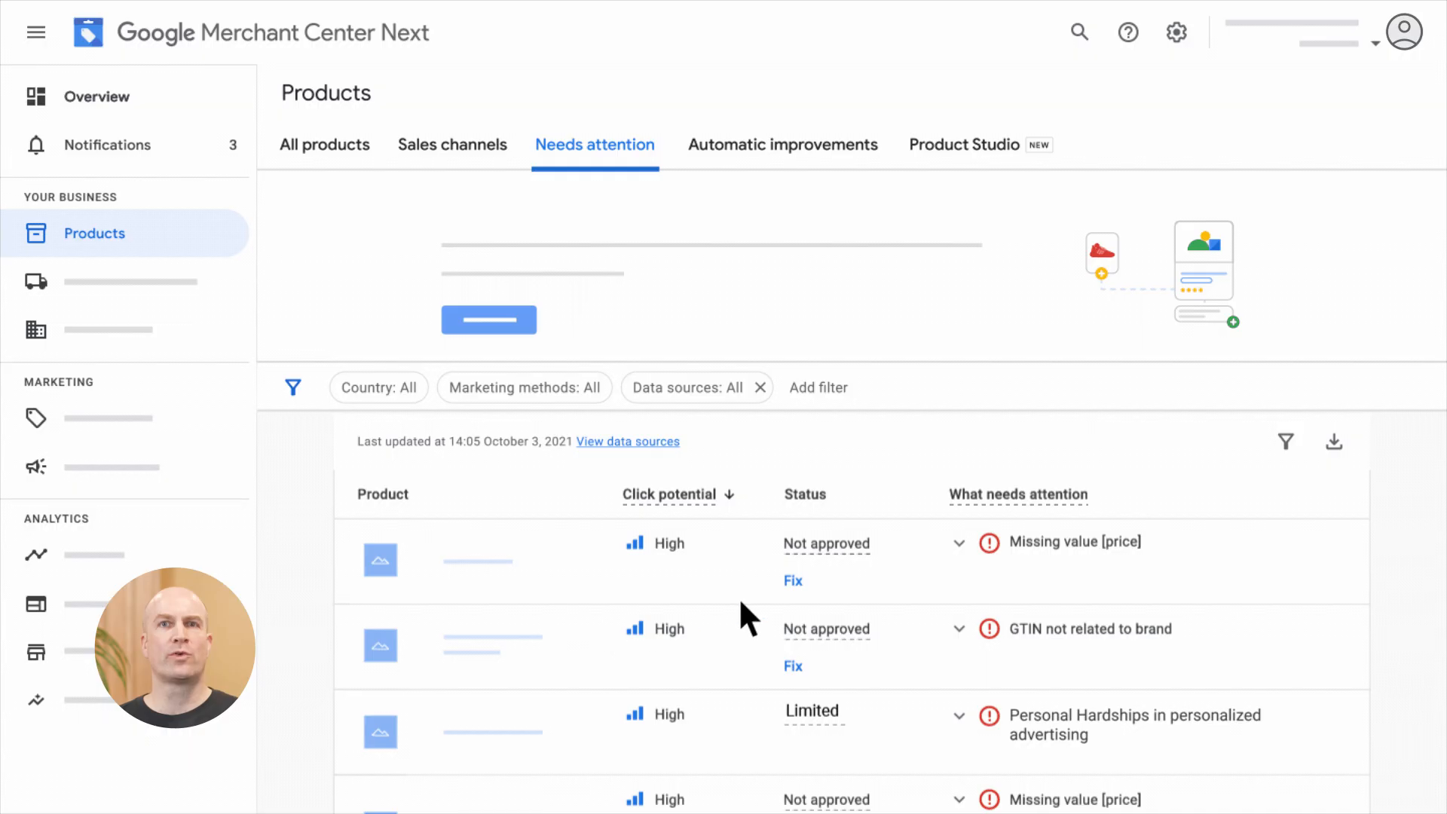
- View the products missing a color value and open a Limited product's issue details
left_click(1284, 441)
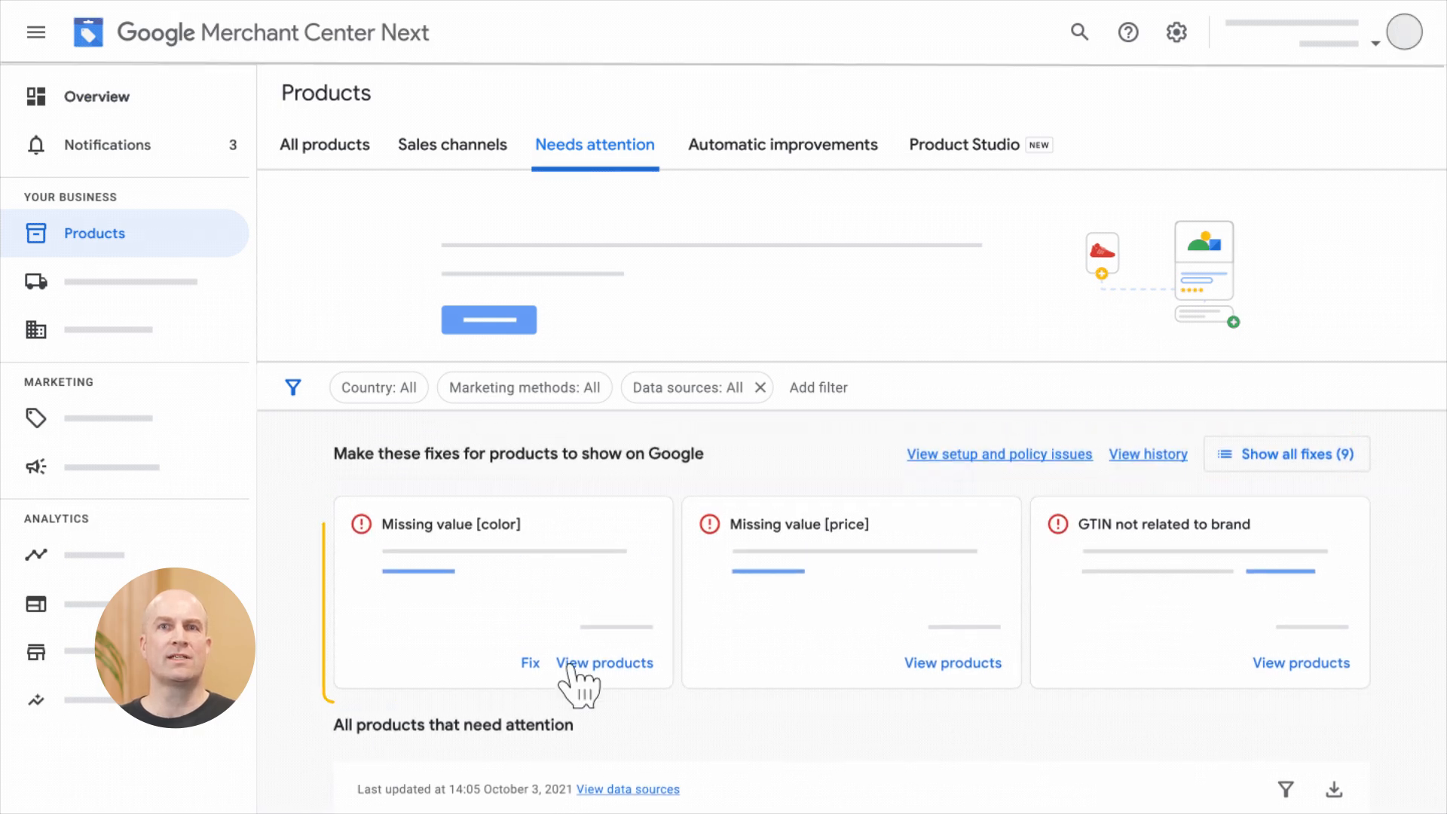
left_click(604, 663)
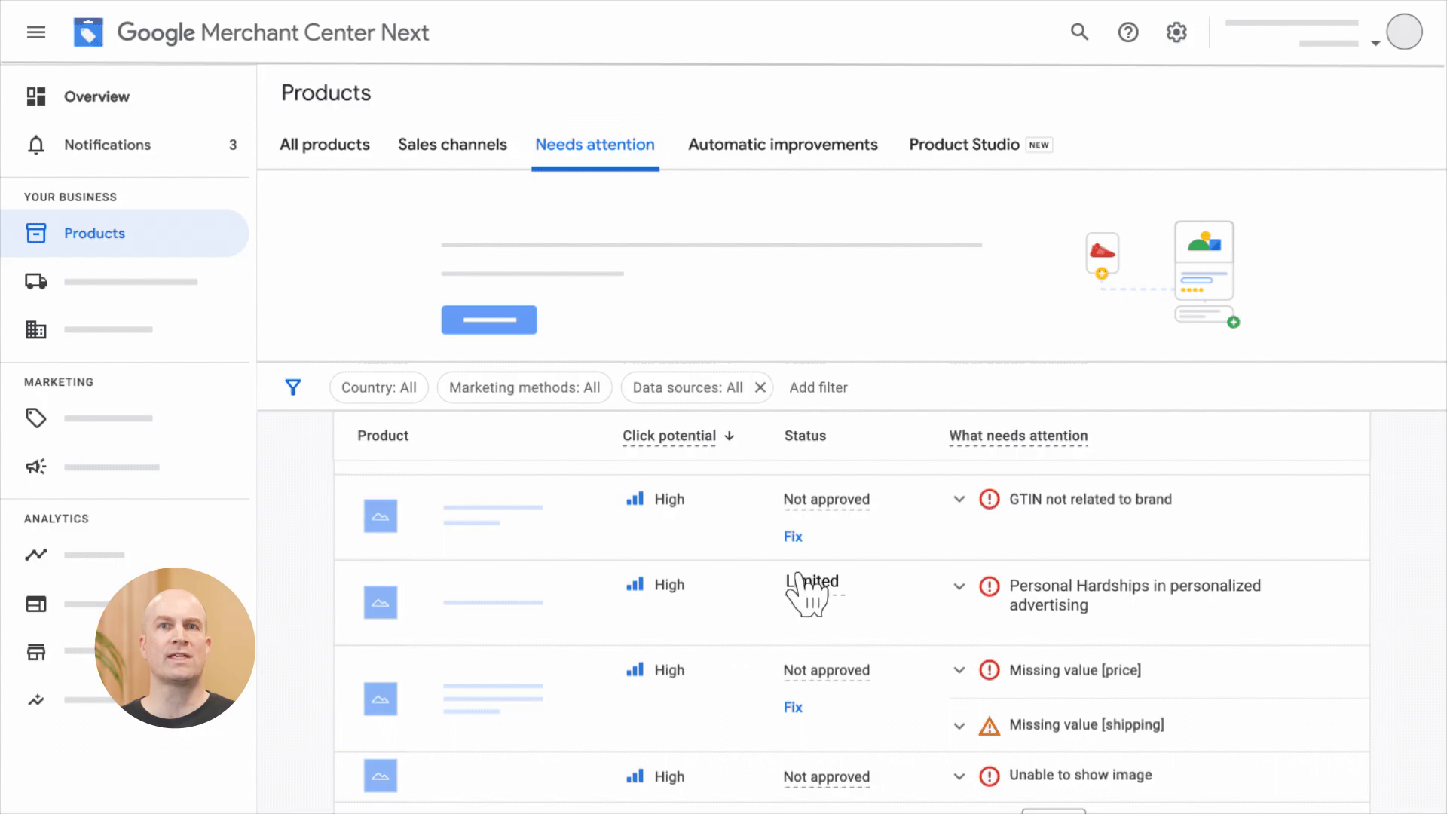
left_click(959, 587)
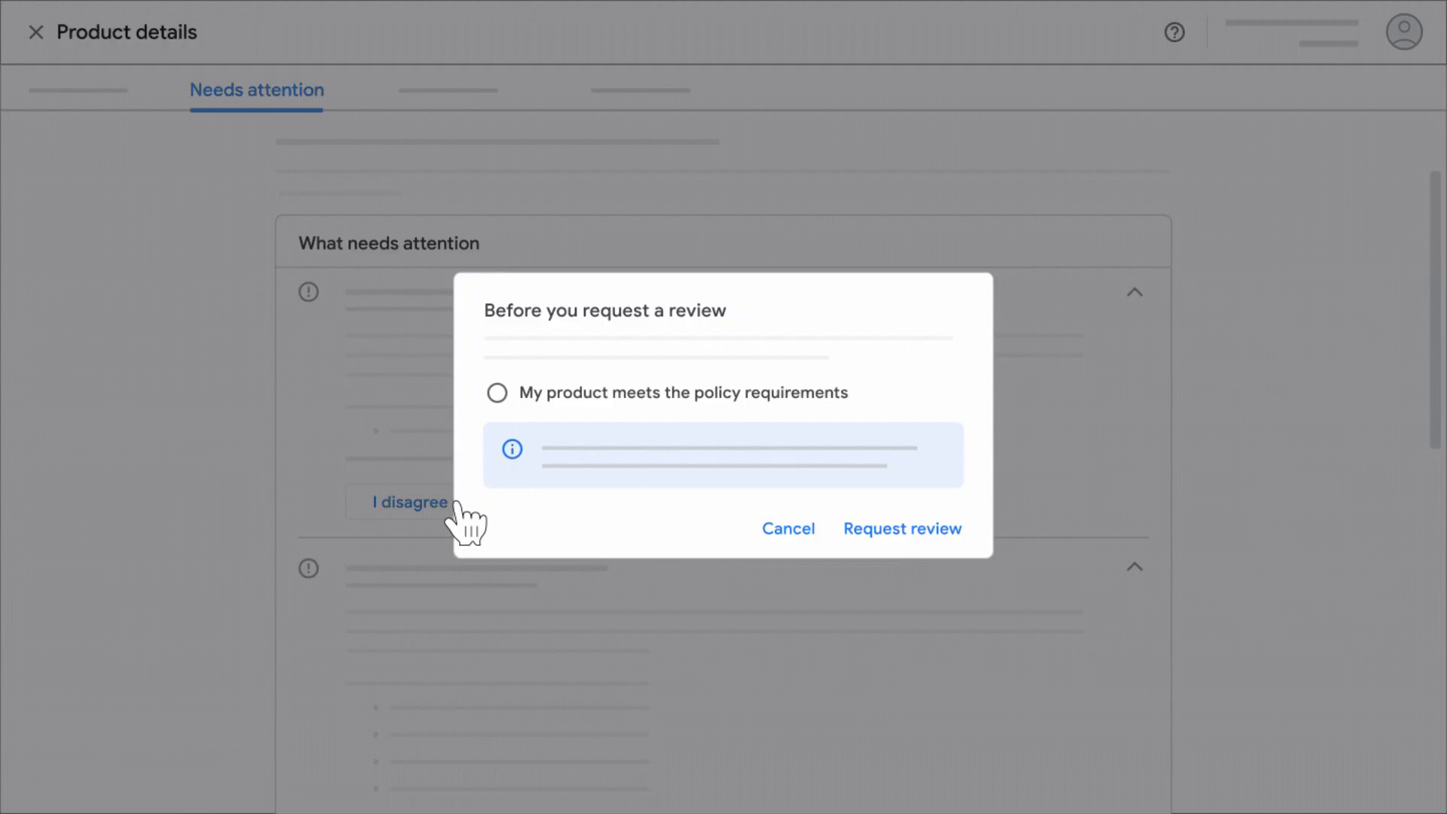
- Confirm the product meets policy requirements and request a review
left_click(497, 392)
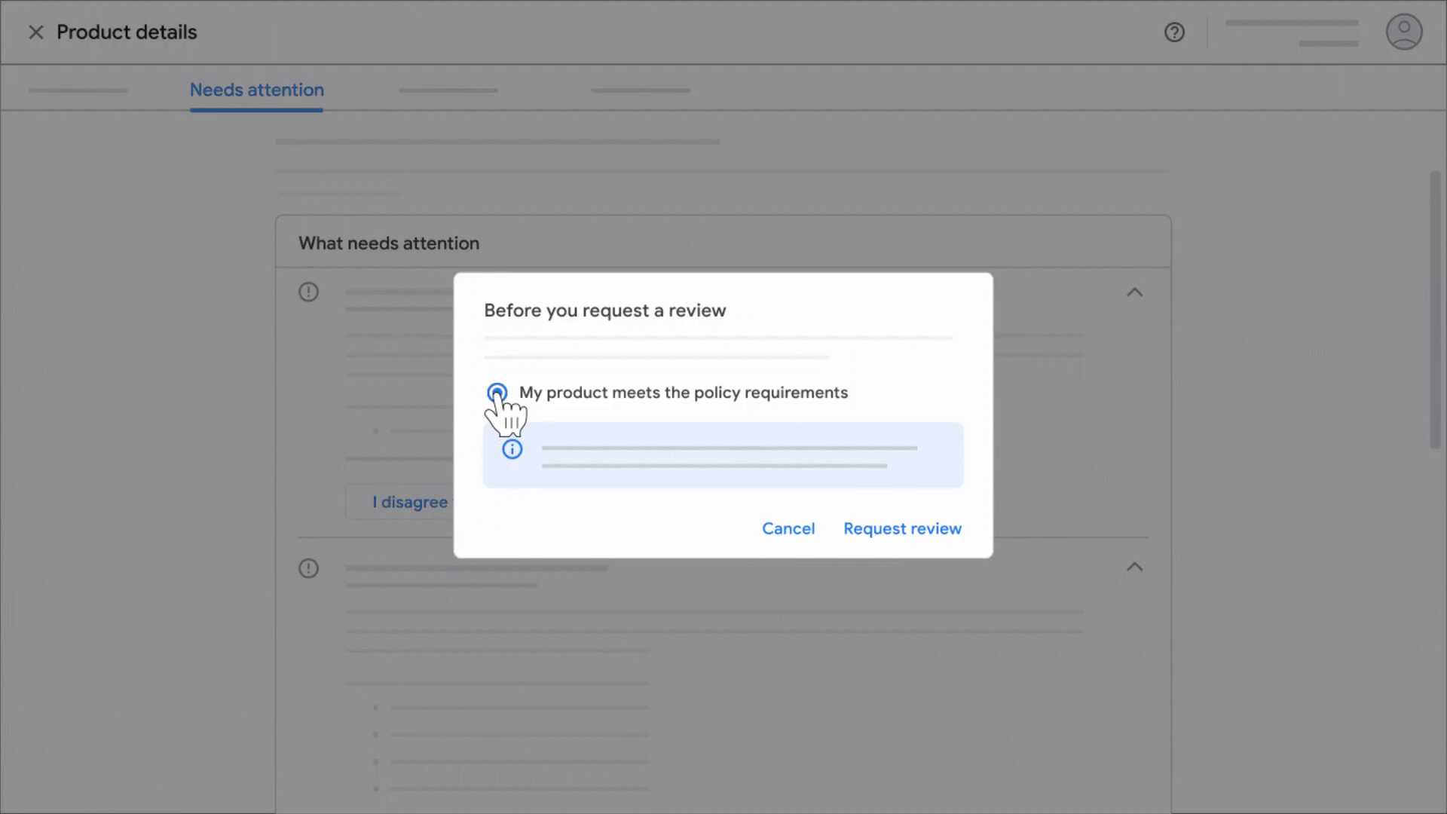
left_click(497, 392)
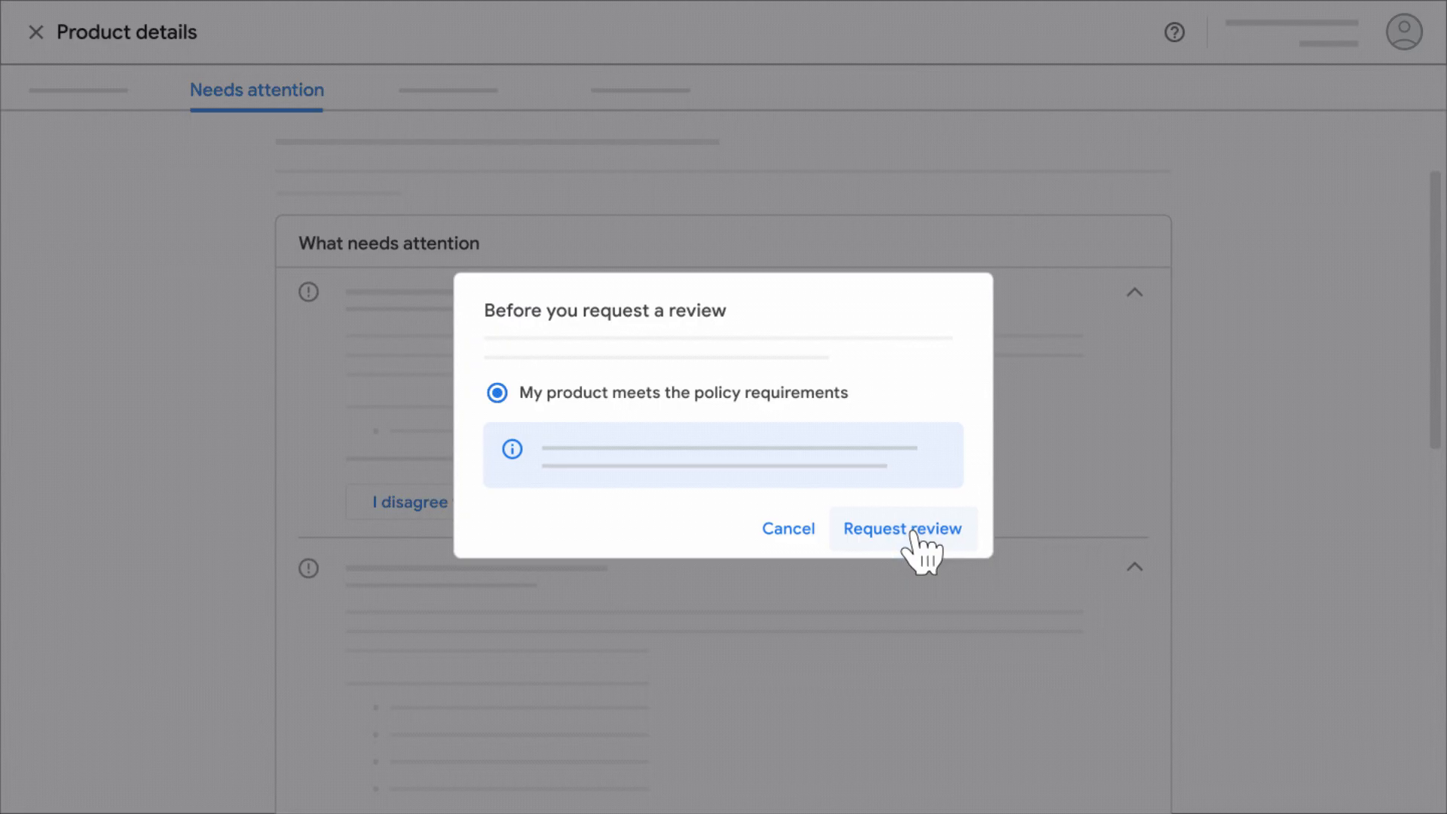